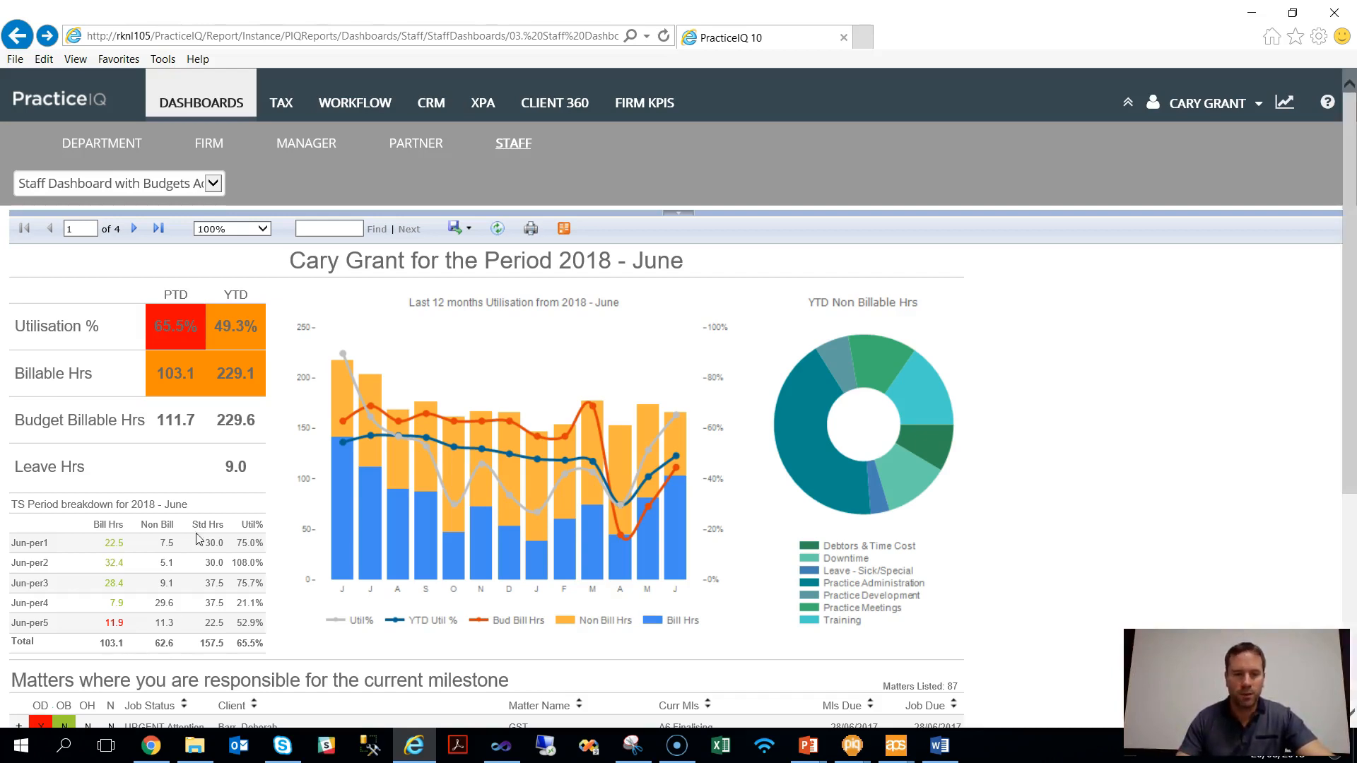
mouse_move(342, 509)
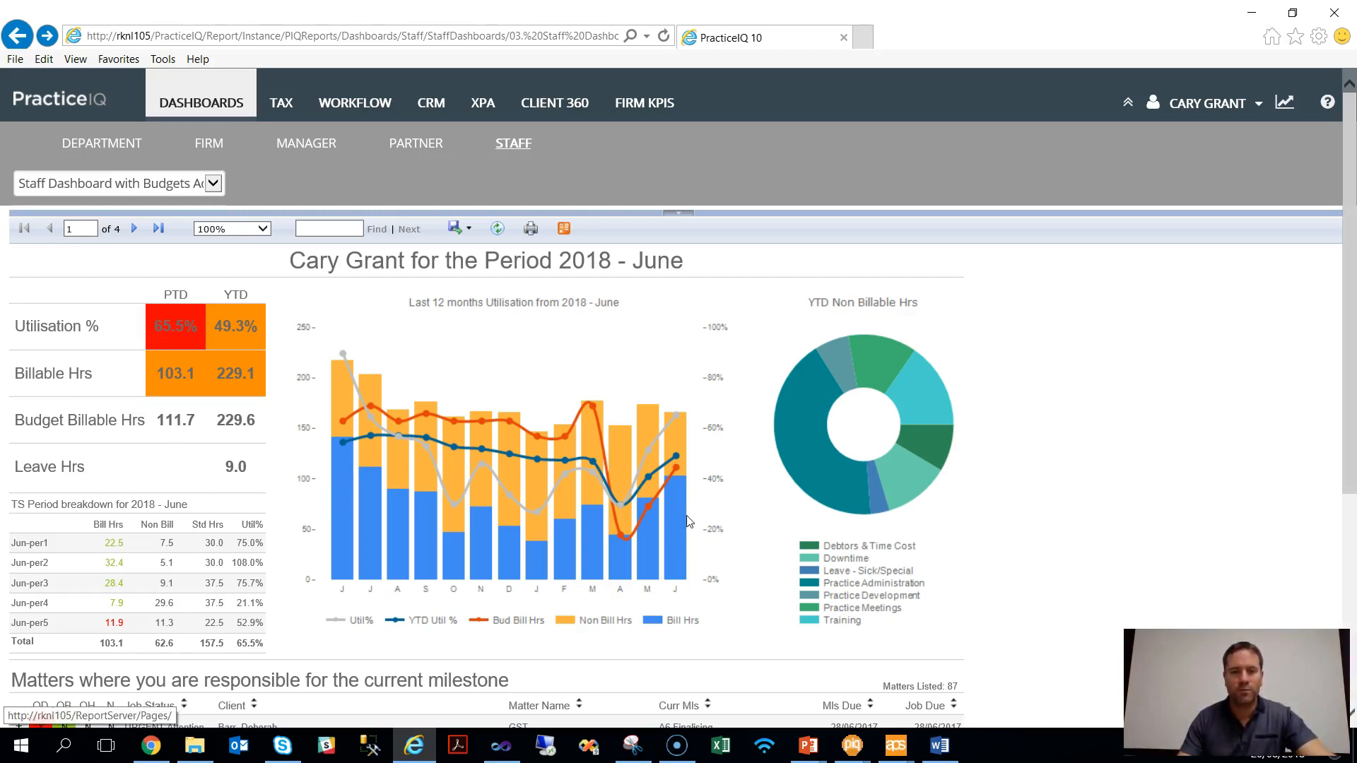
mouse_move(677, 509)
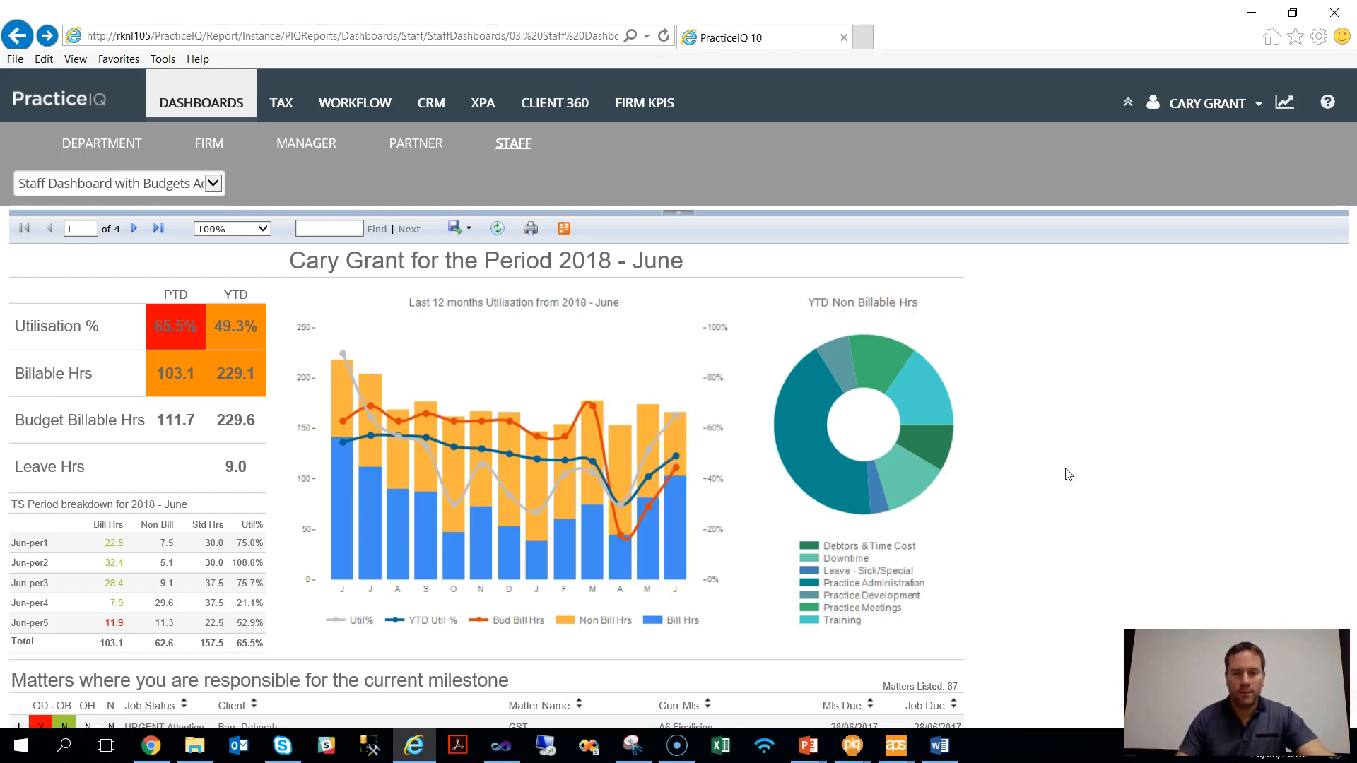
mouse_move(948, 350)
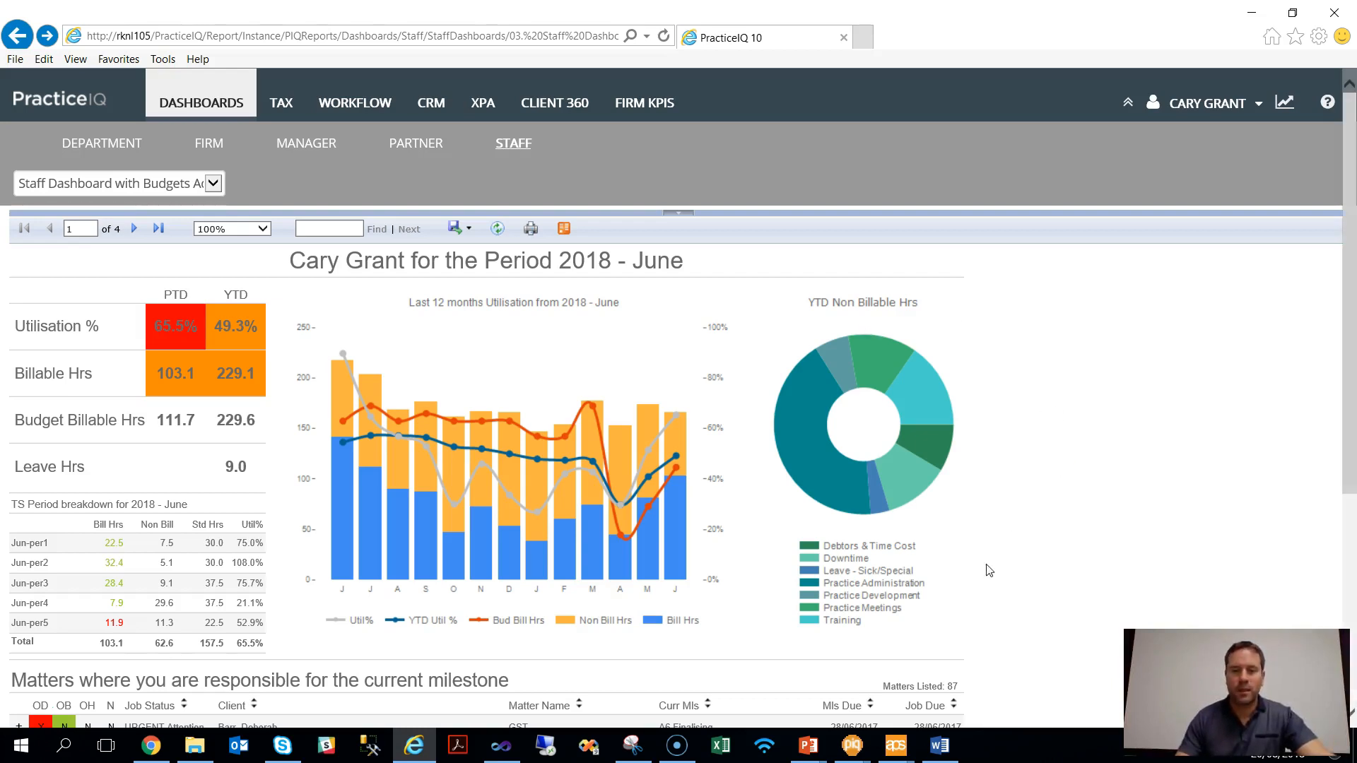
mouse_move(988, 550)
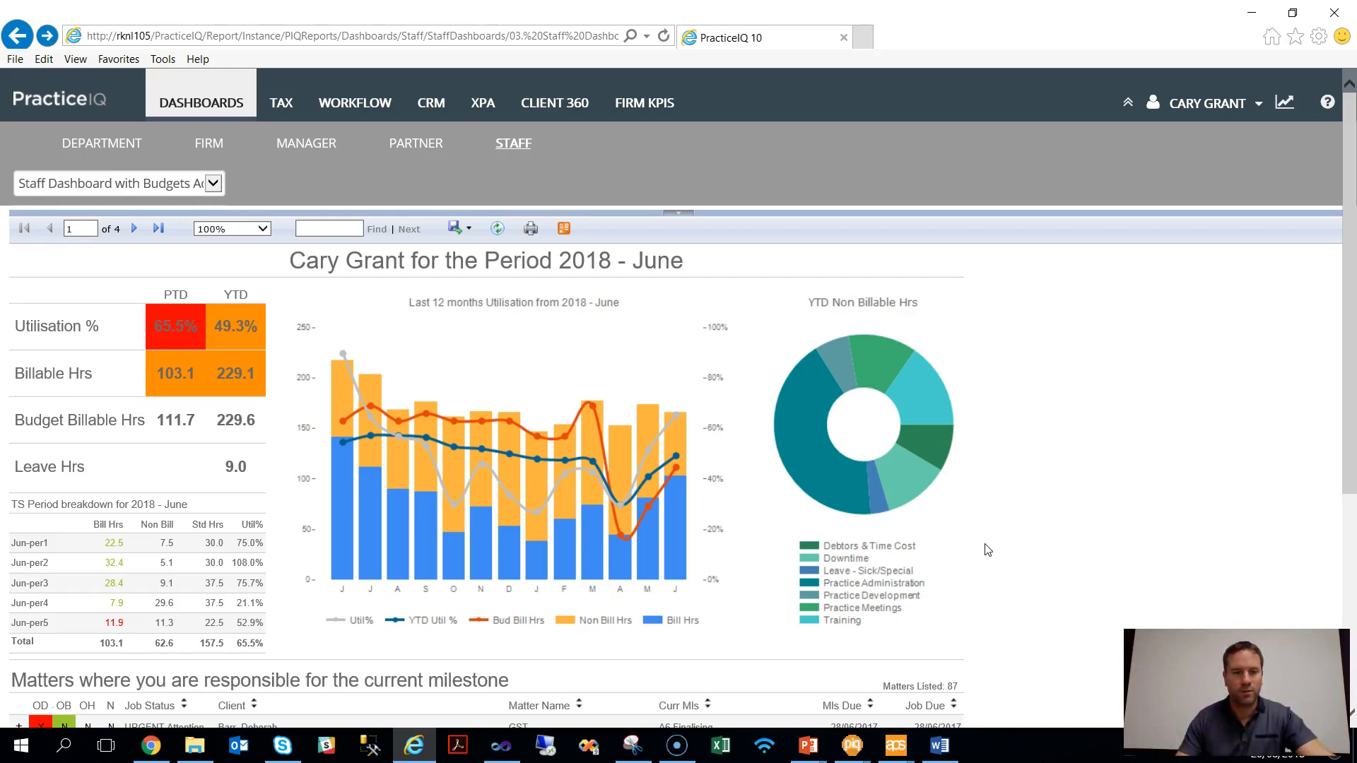
mouse_move(197, 358)
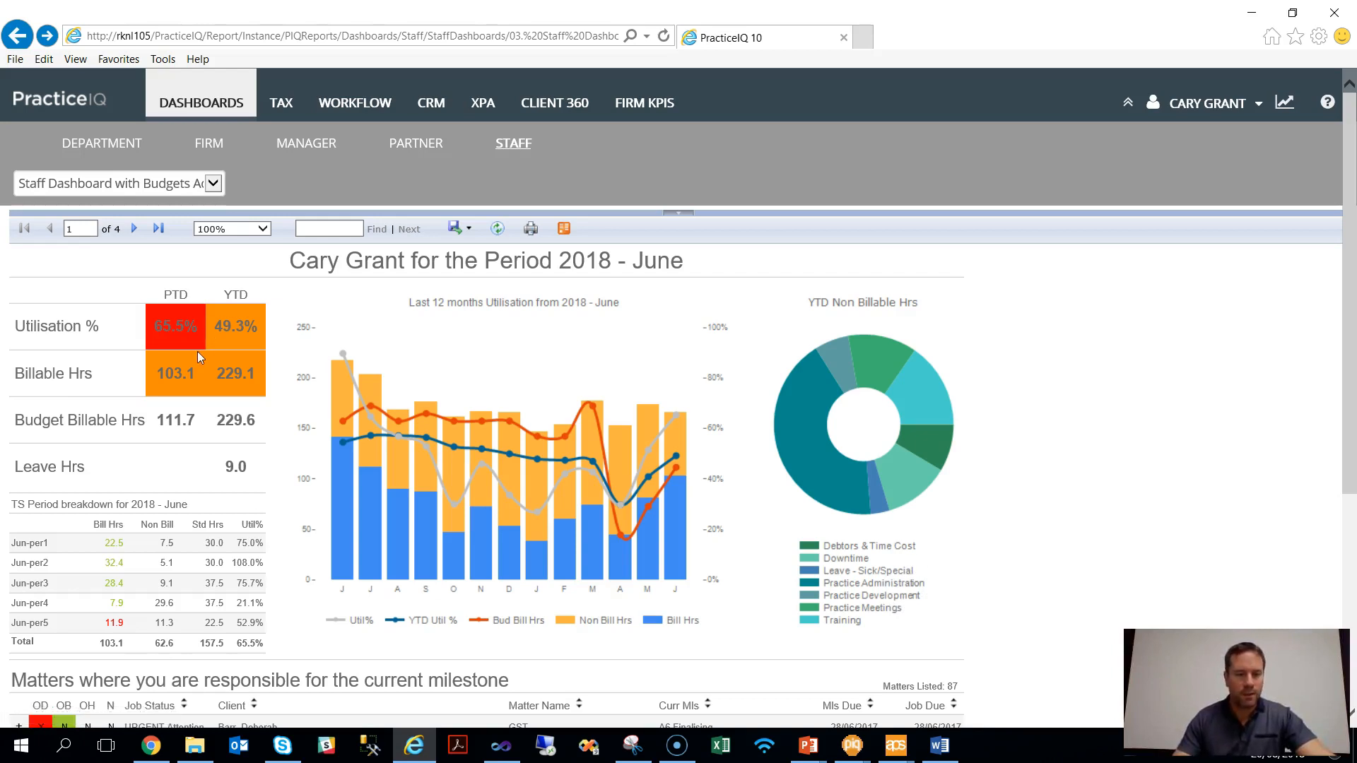
mouse_move(184, 438)
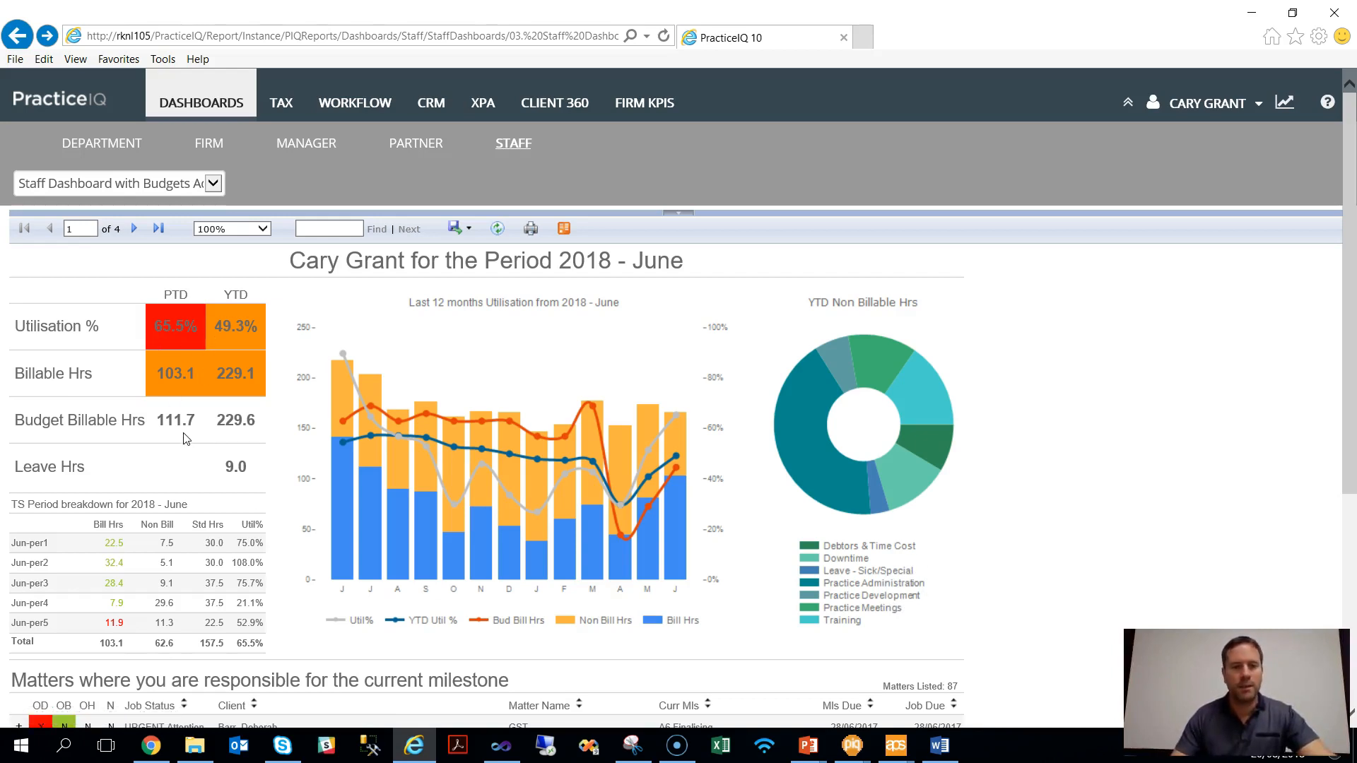
mouse_move(193, 437)
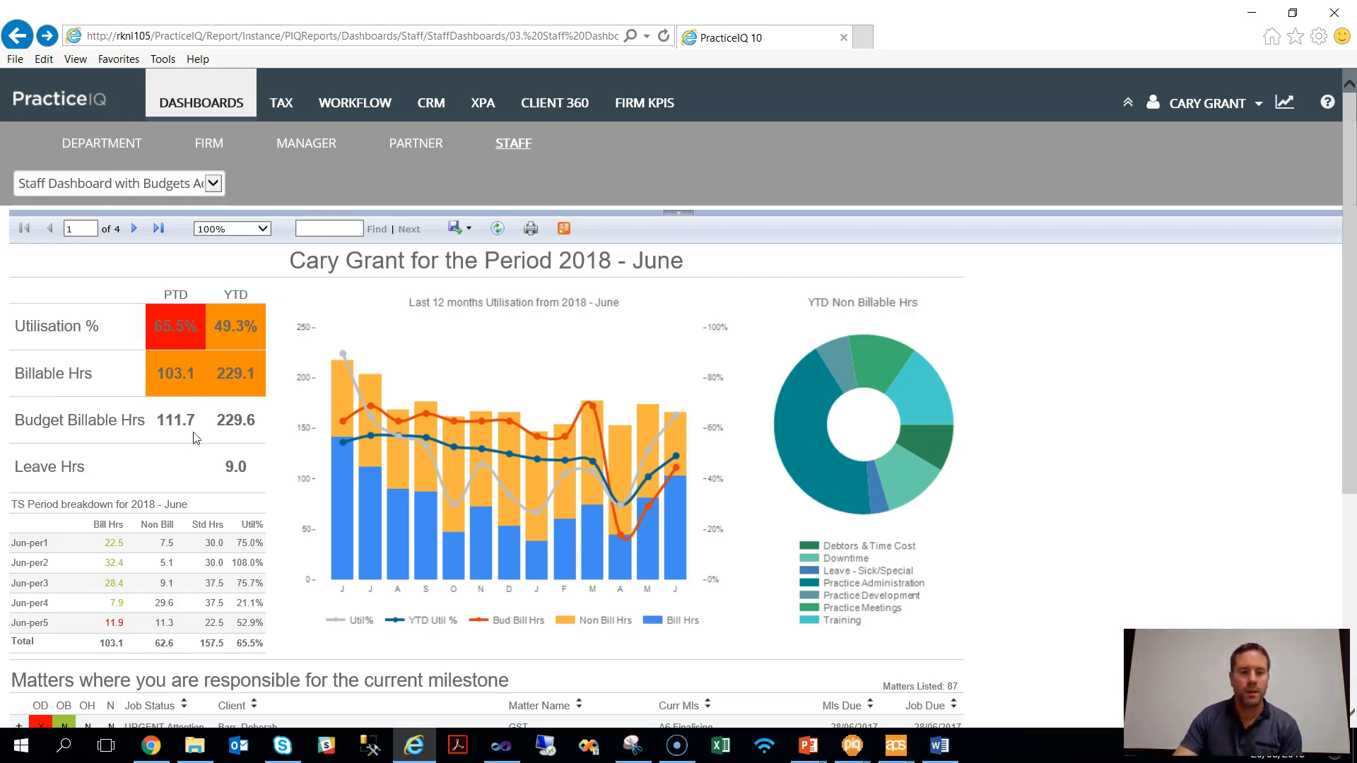
scroll(down, 3)
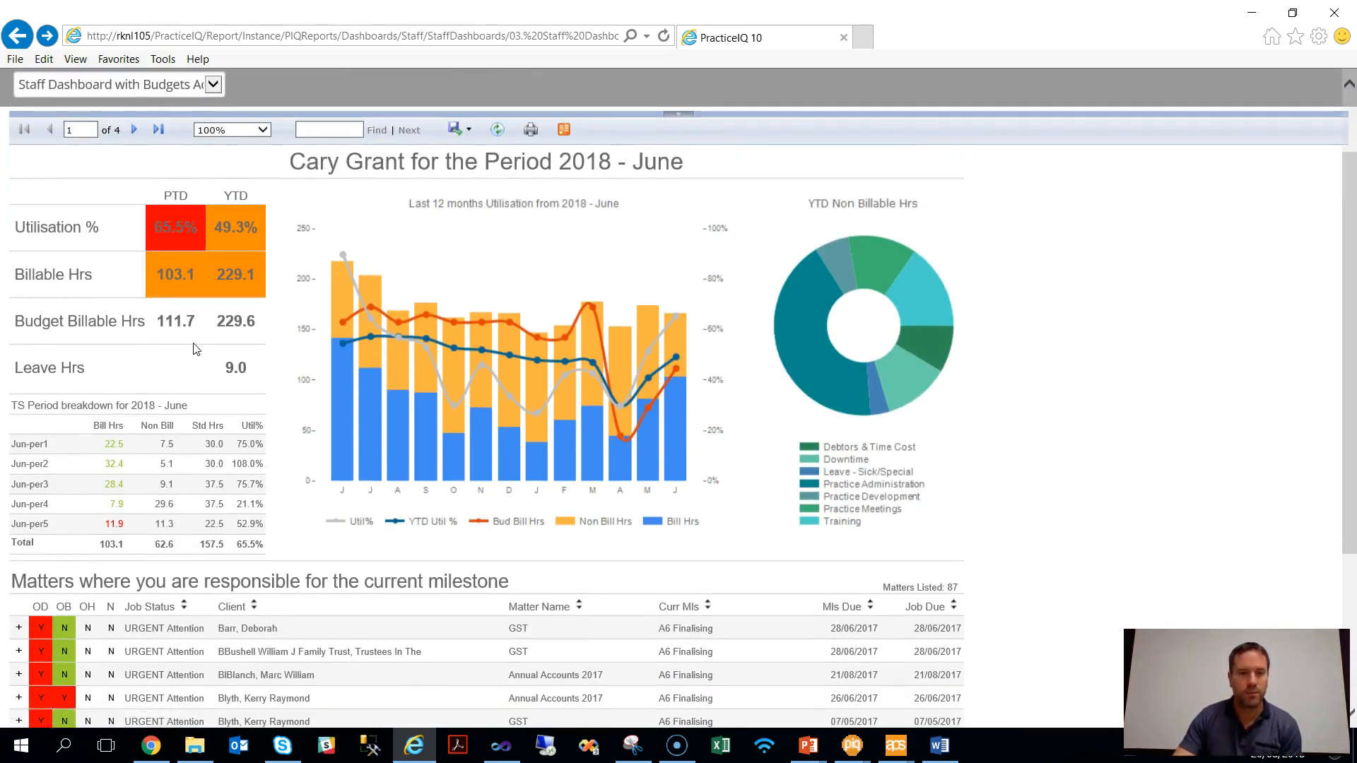
mouse_move(146, 396)
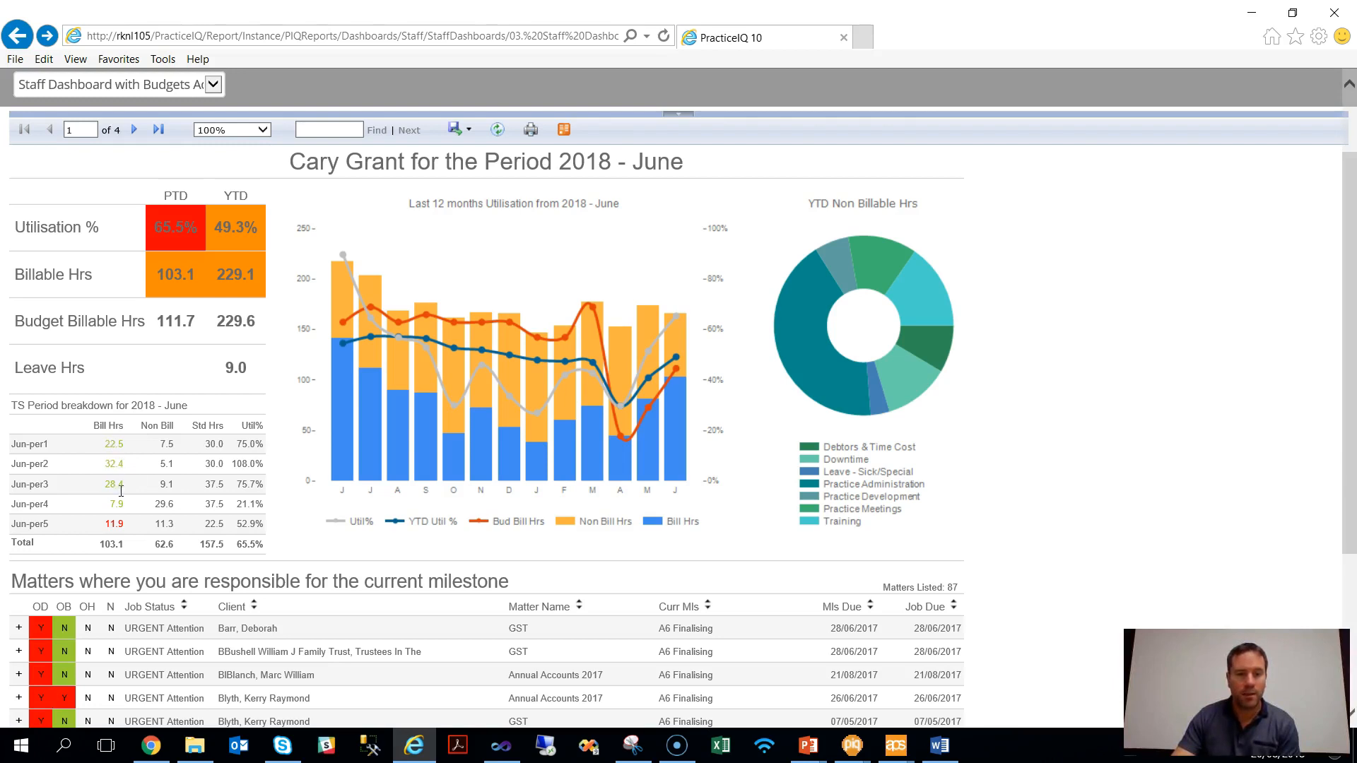
mouse_move(121, 522)
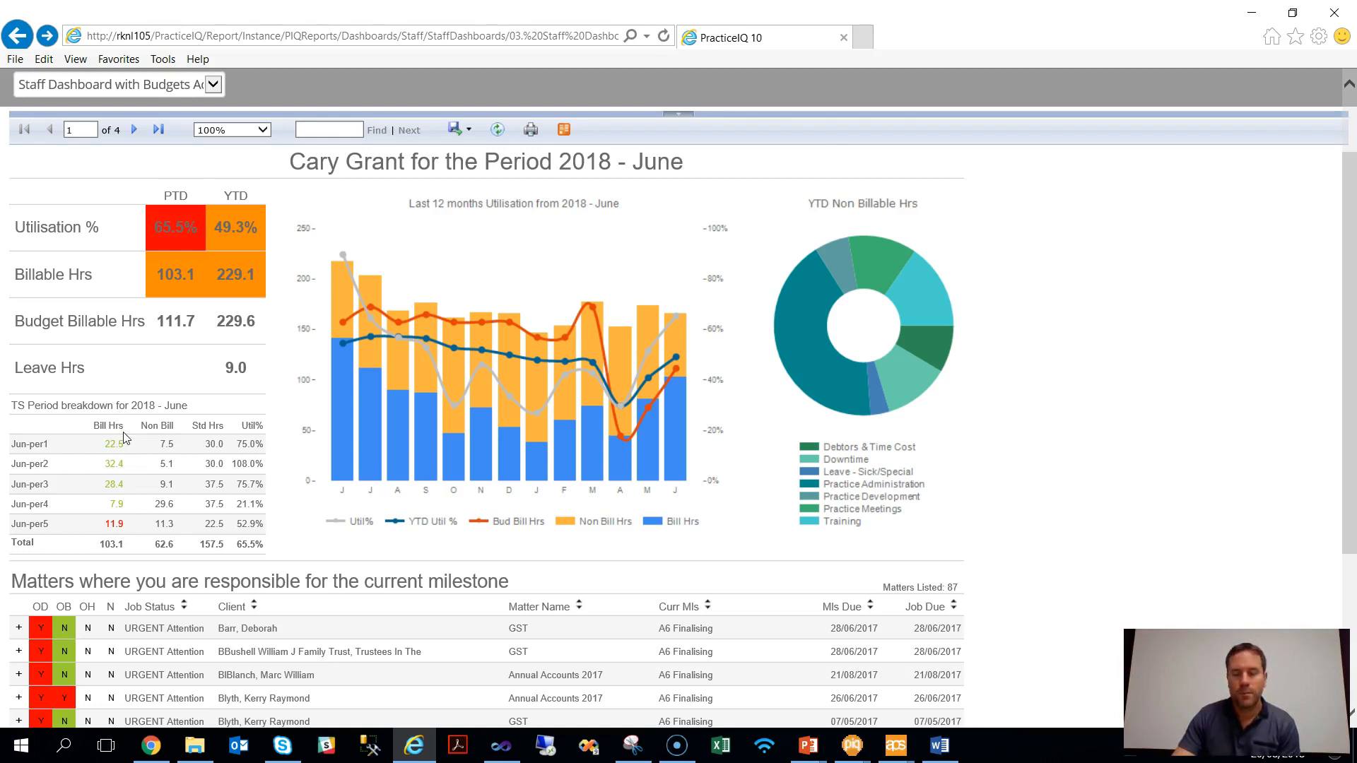
mouse_move(113, 442)
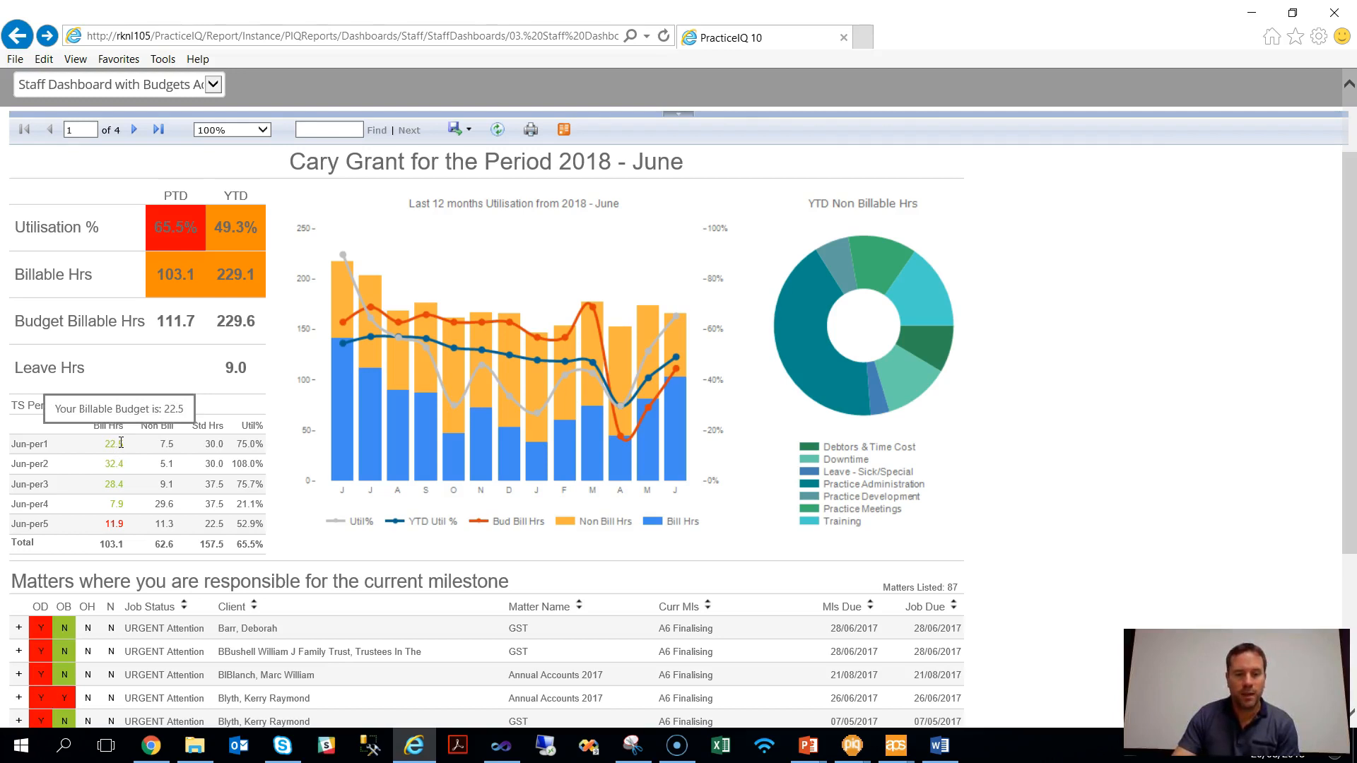
mouse_move(152, 459)
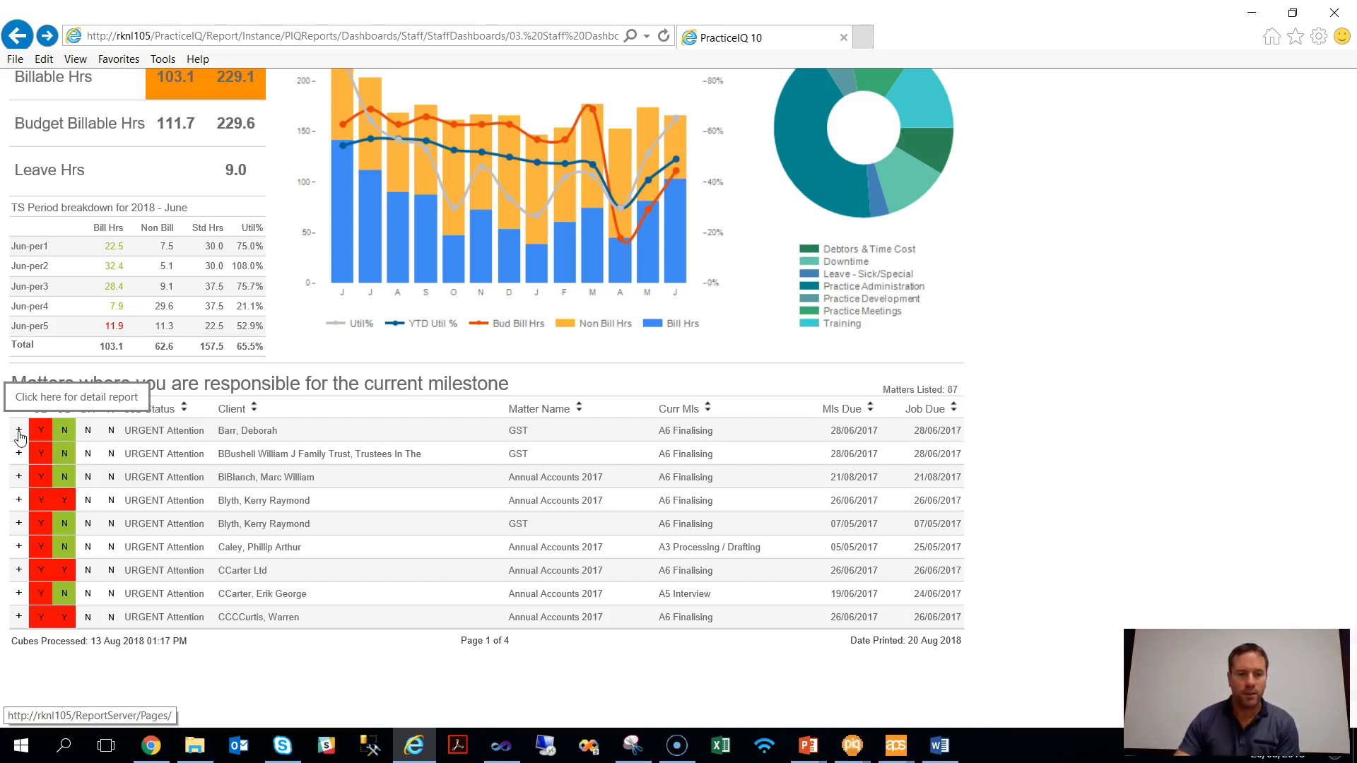
mouse_move(21, 445)
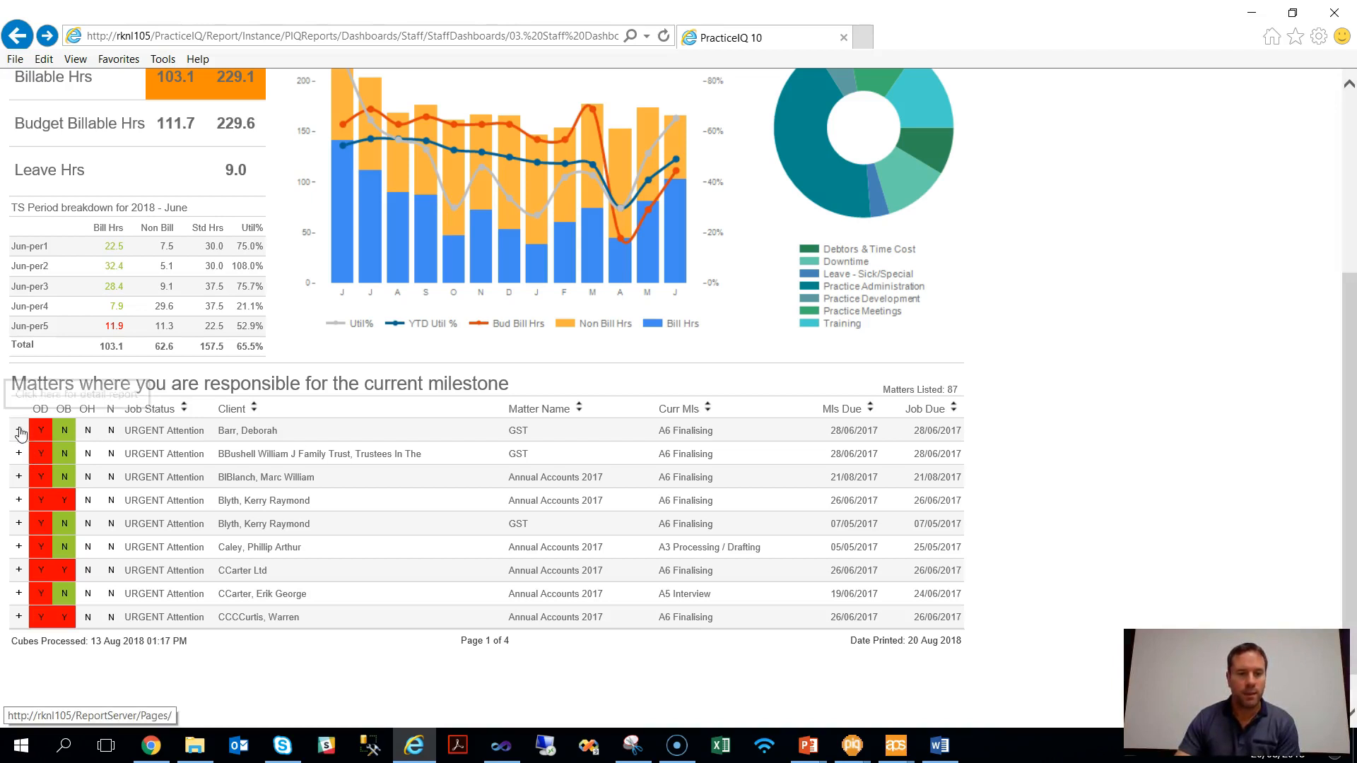
click(18, 430)
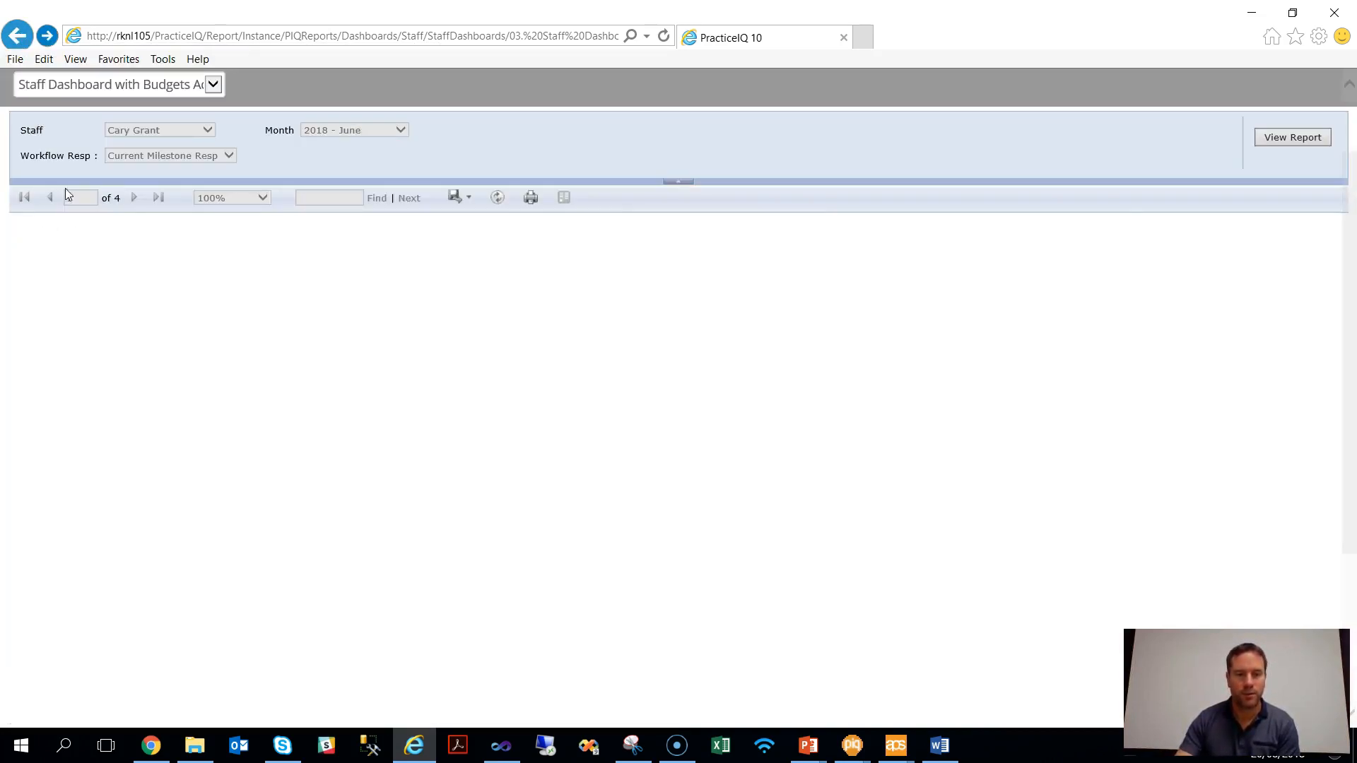
Let Cary Grant's June 2018 dashboard reload with its Staff, Month and Workflow Resp parameters
click(1292, 137)
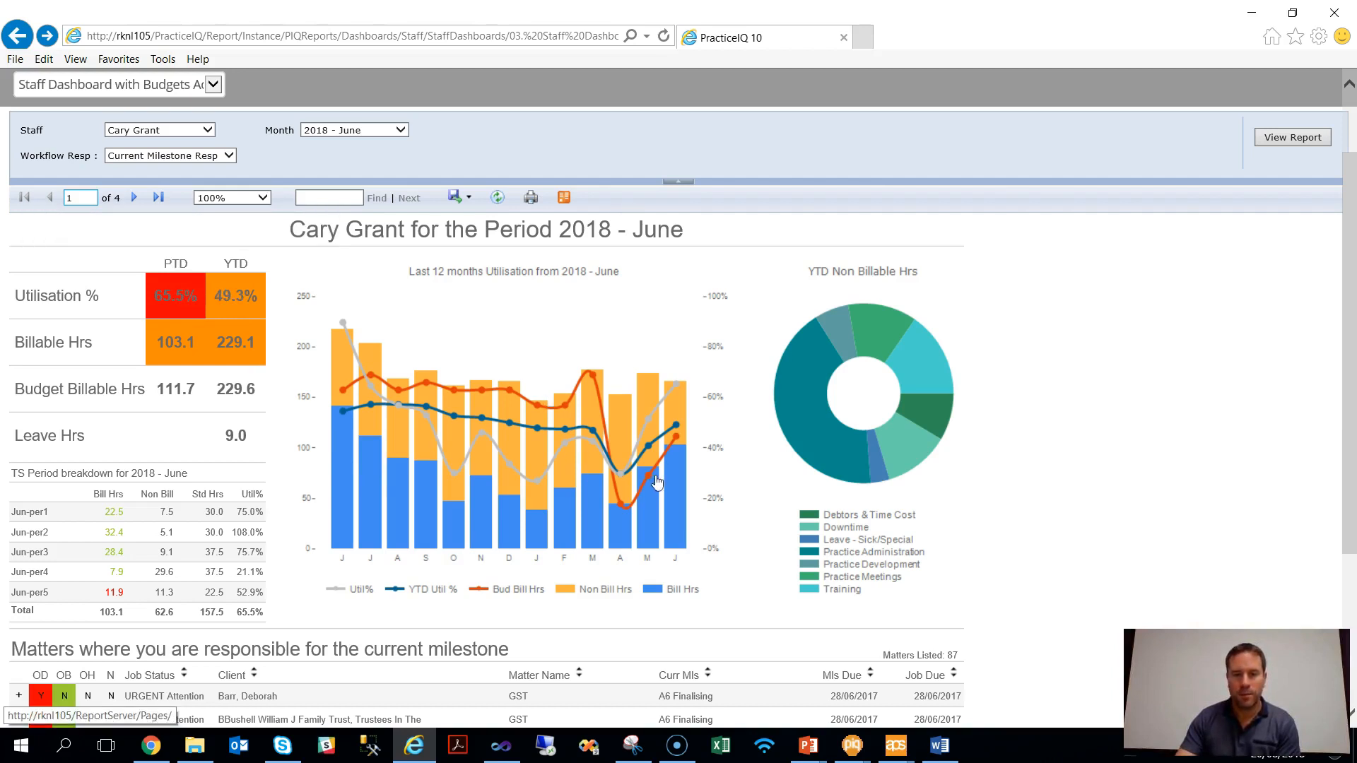
mouse_move(917, 361)
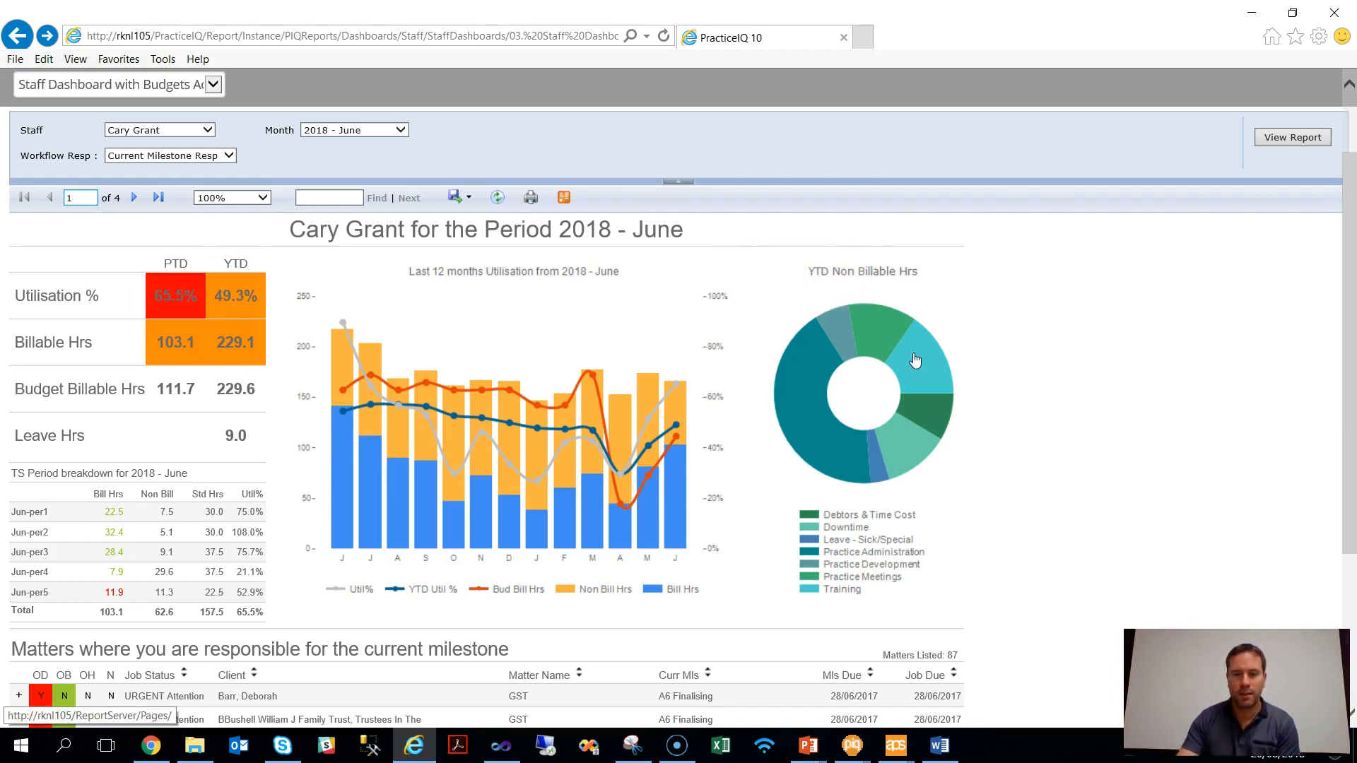
mouse_move(677, 468)
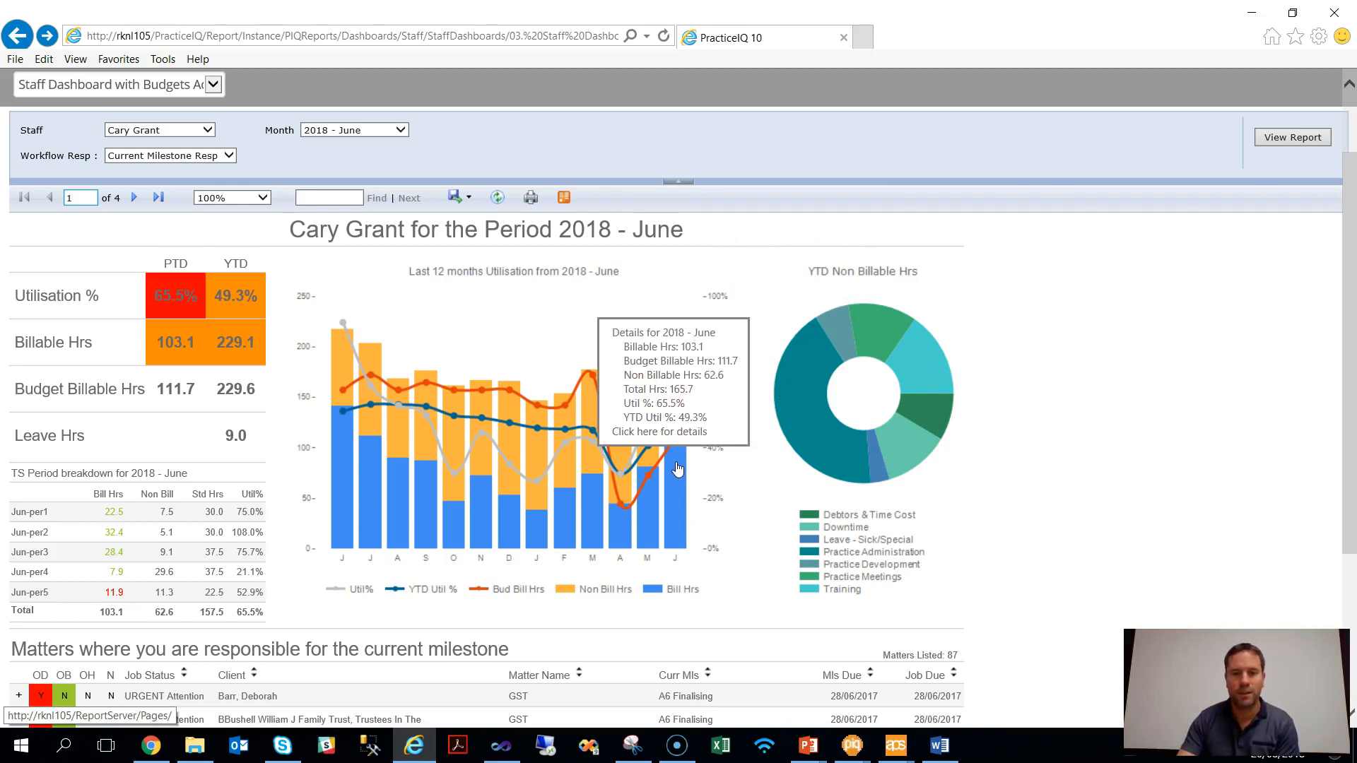
mouse_move(680, 472)
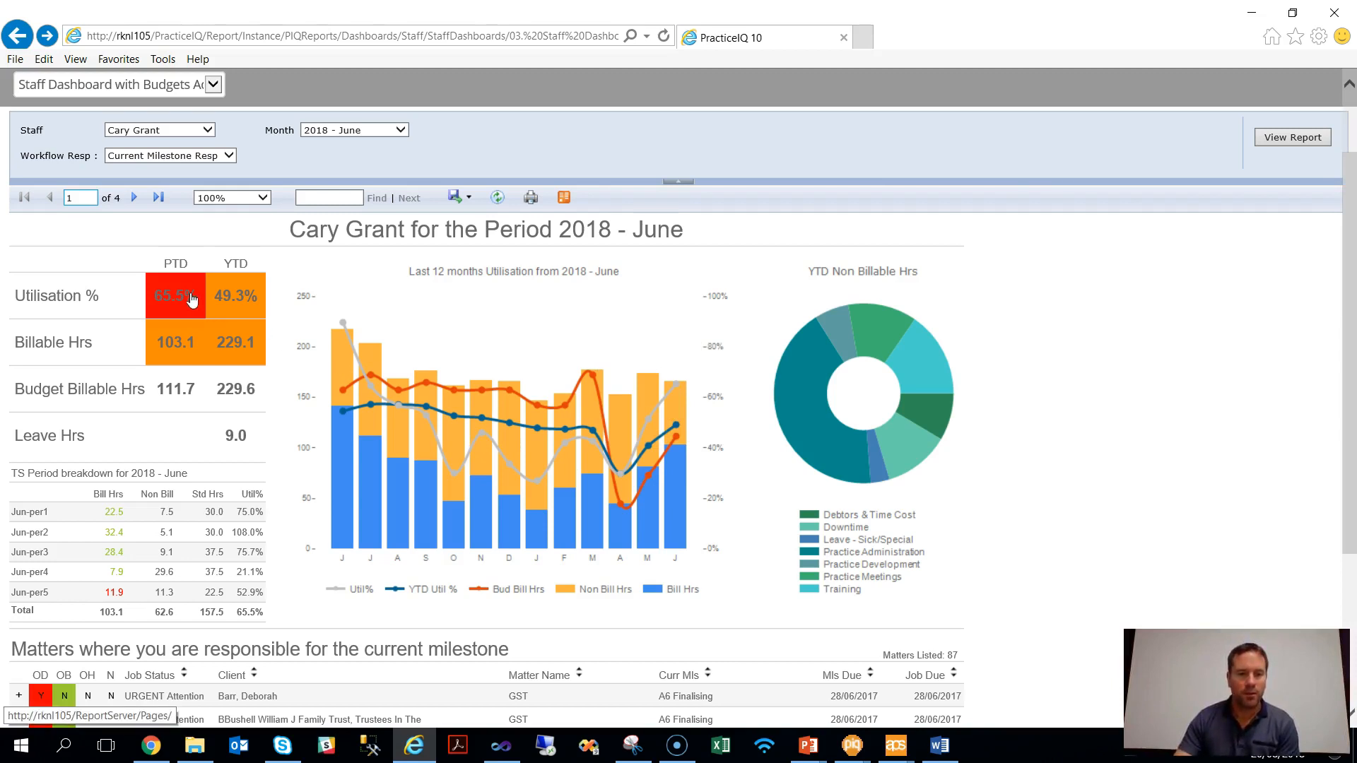
click(175, 295)
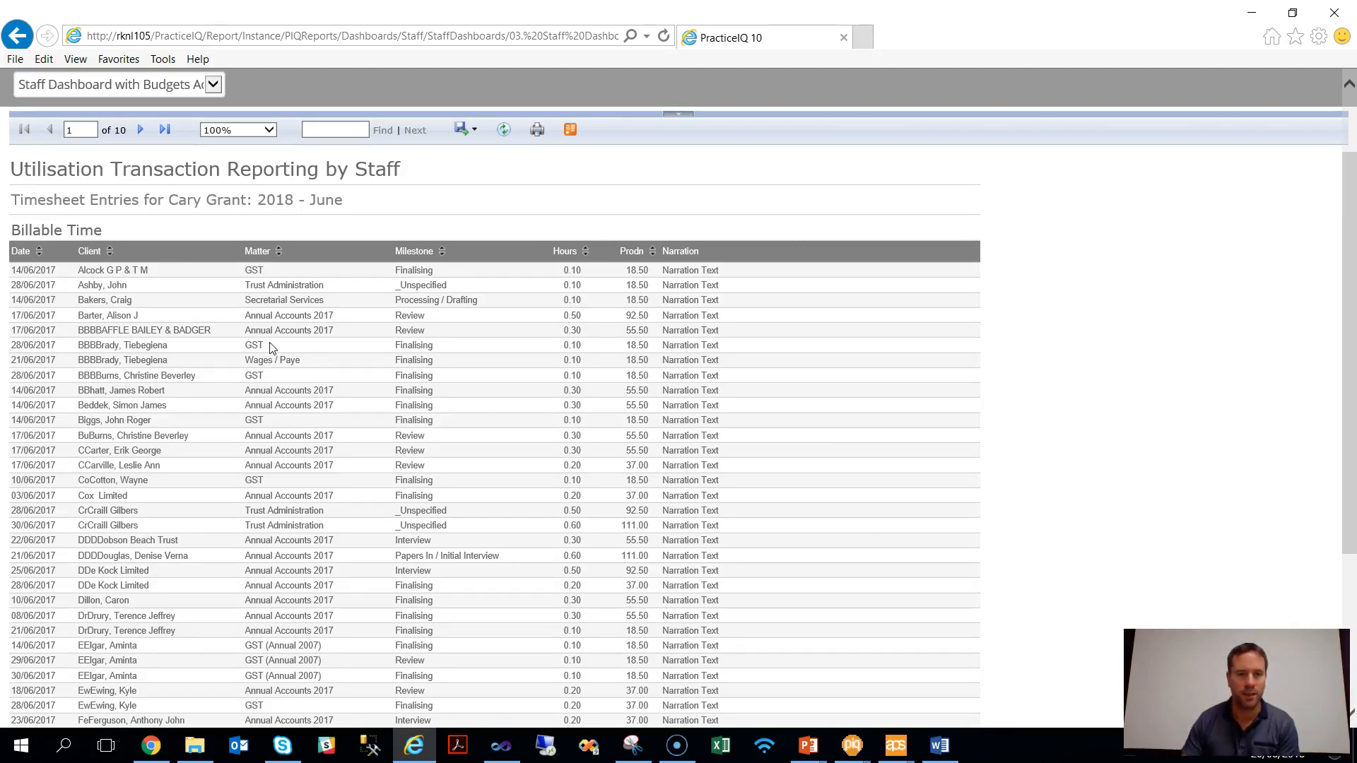
mouse_move(280, 297)
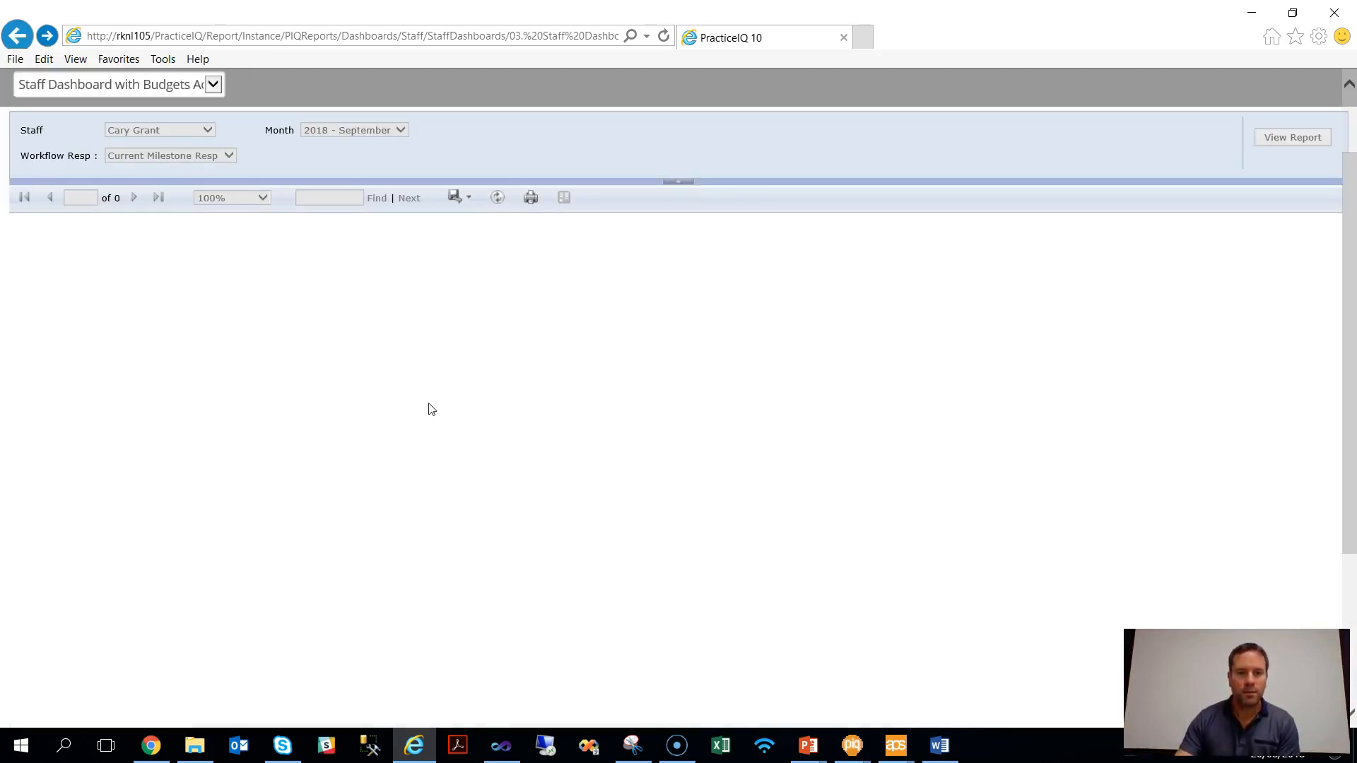
click(1290, 137)
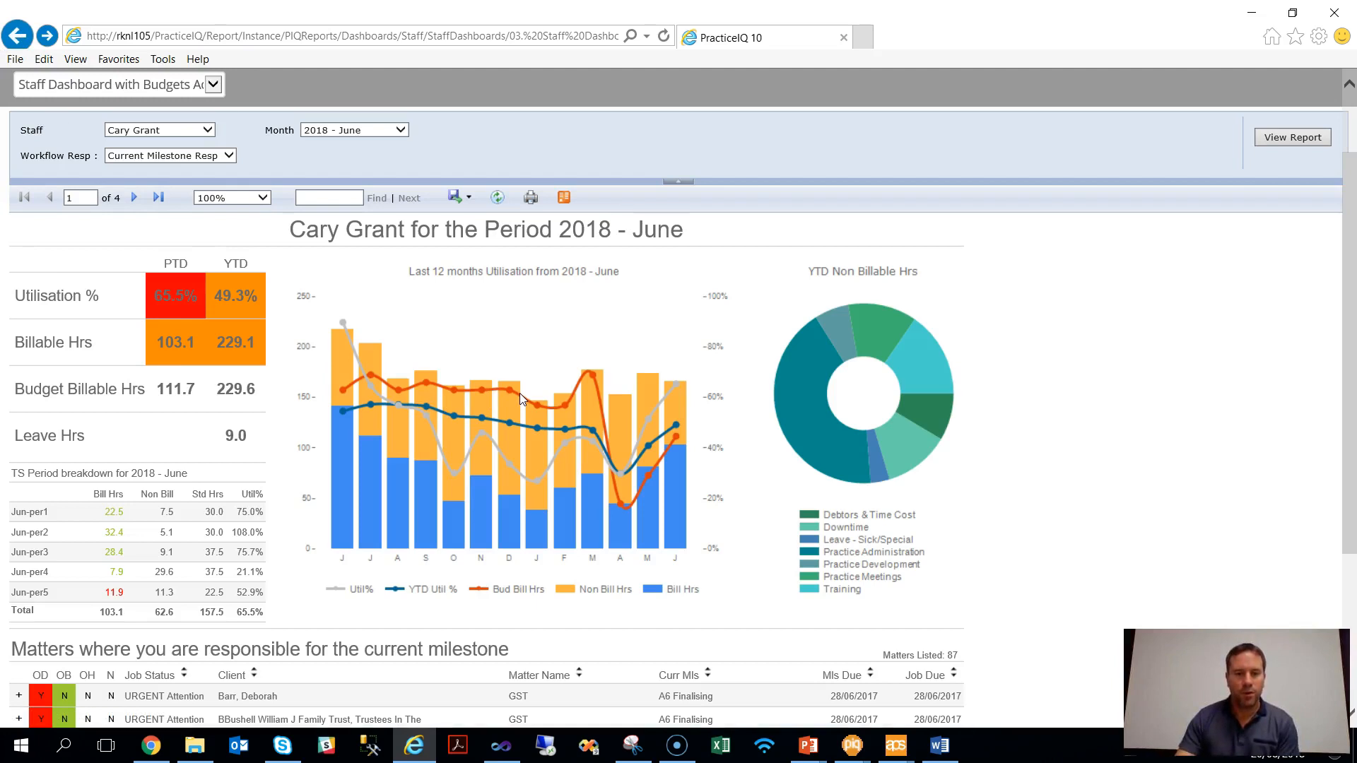